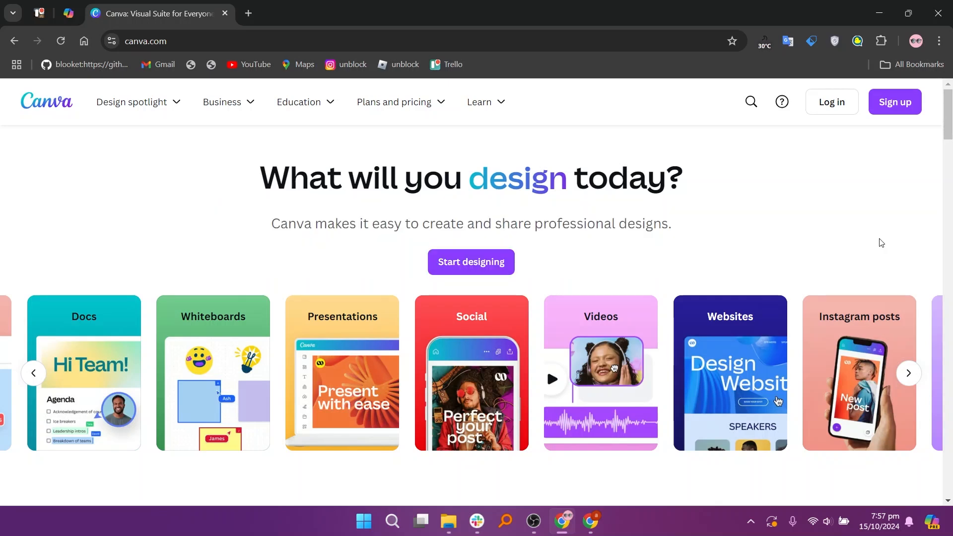
Step: Browse Canva's video and photo tool features down to the Free, Pro and Teams plan comparison
{"action": "scroll", "scroll_direction": "down", "scroll_amount": 3}
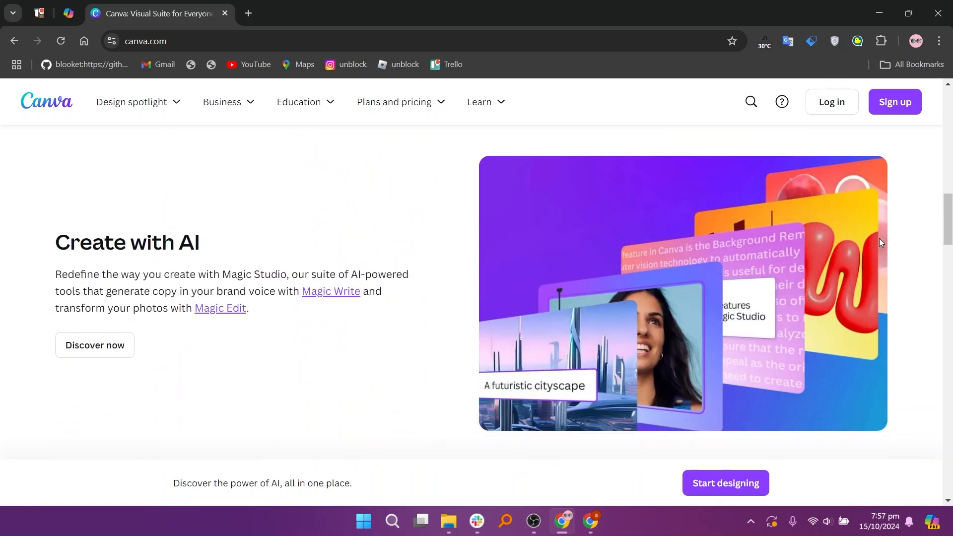
{"action": "scroll", "scroll_direction": "down", "scroll_amount": 3}
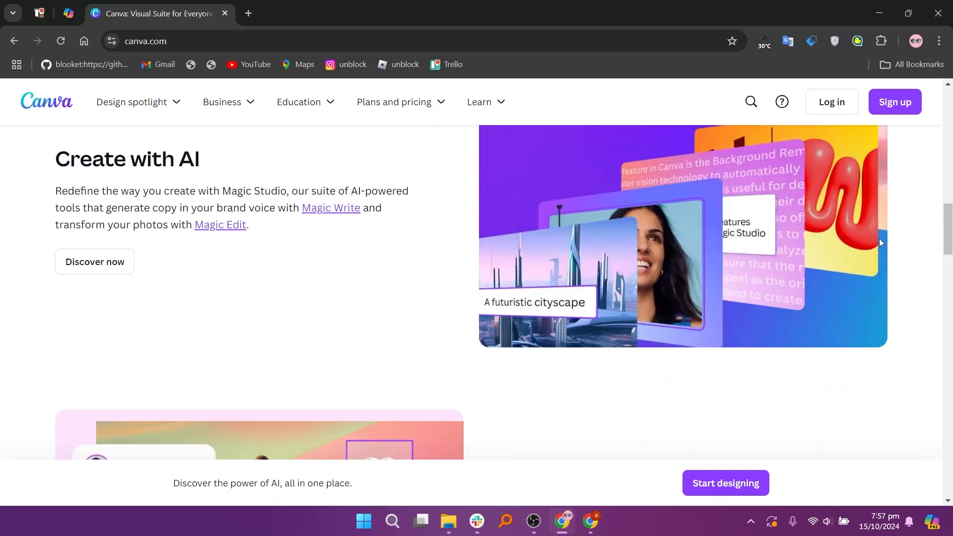
{"action": "scroll", "scroll_direction": "down", "scroll_amount": 3}
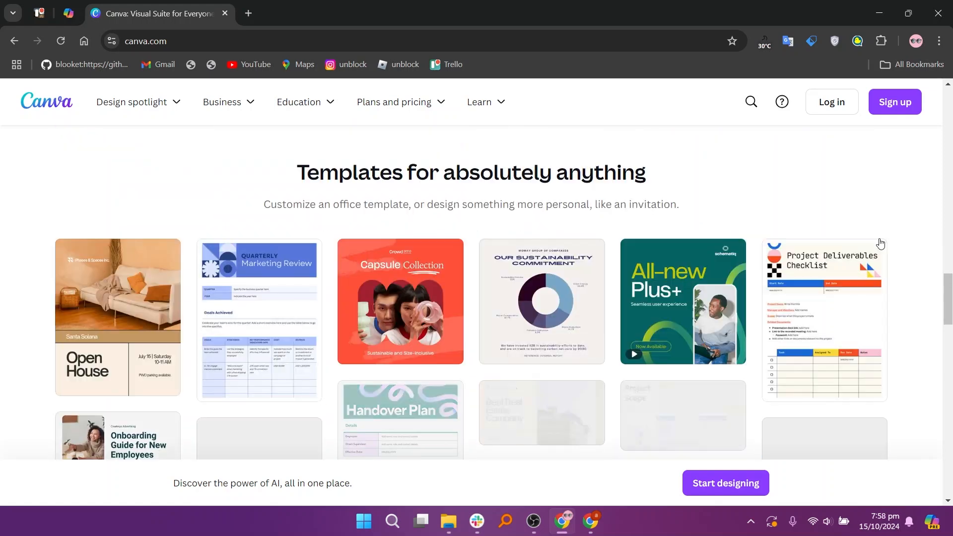
{"action": "scroll", "scroll_direction": "down", "scroll_amount": 3}
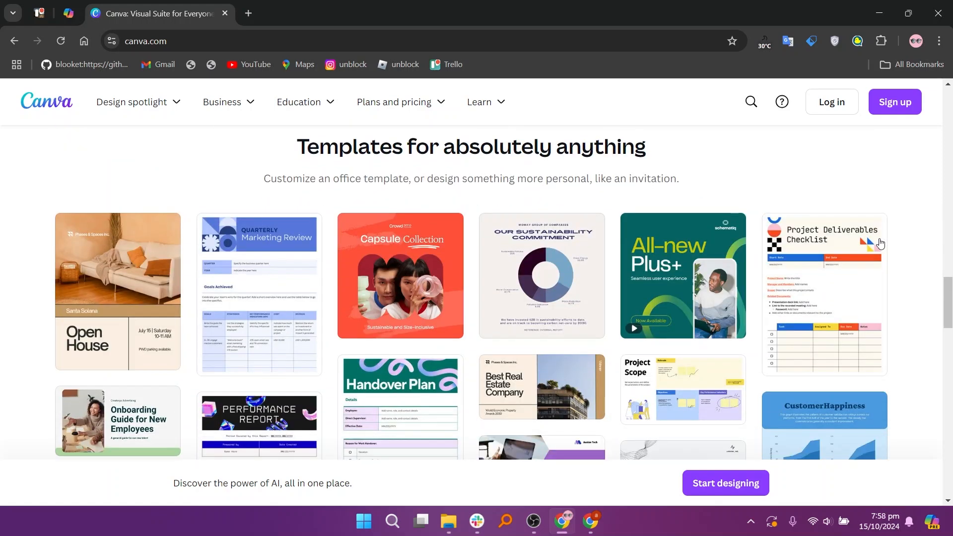
{"action": "scroll", "scroll_direction": "down", "scroll_amount": 3}
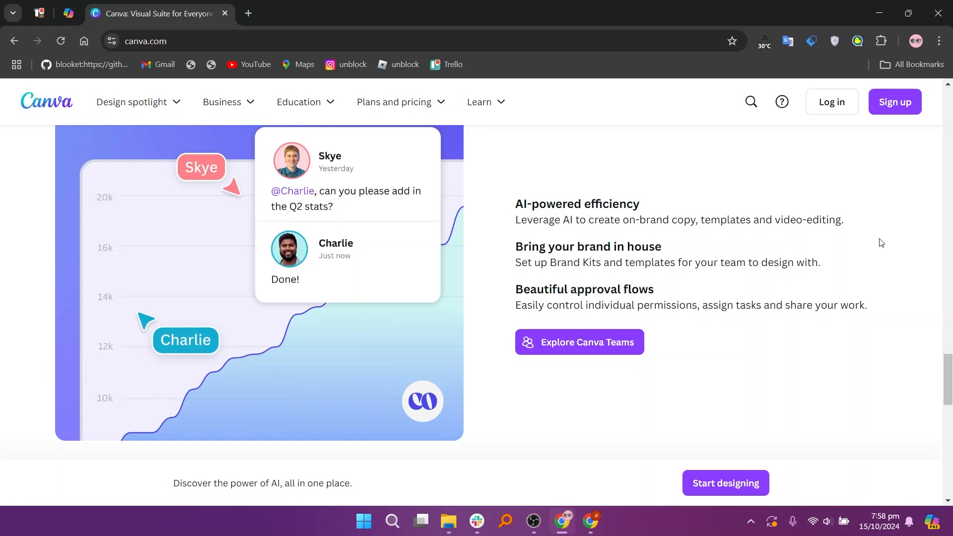
{"action": "scroll", "scroll_direction": "down", "scroll_amount": 3}
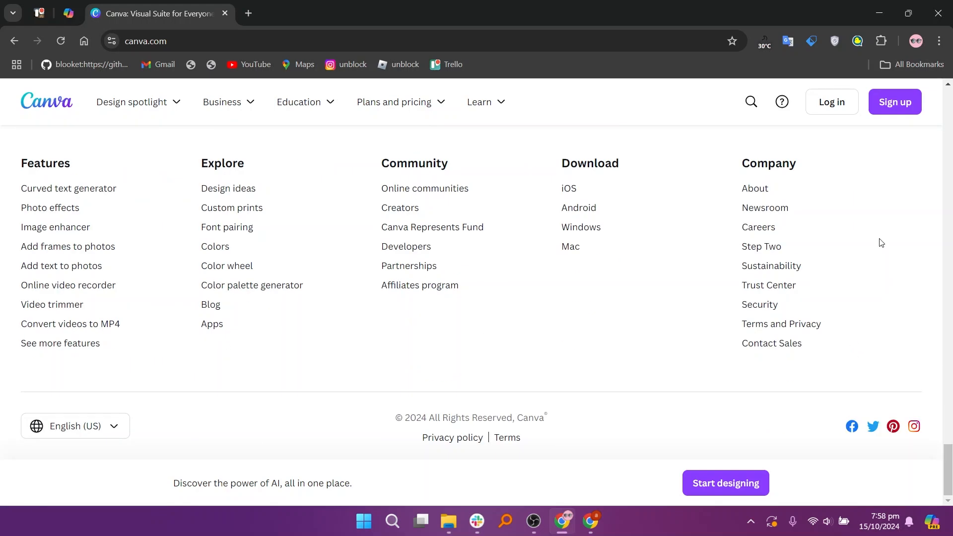
{"action": "mouse_move", "coordinate": [79, 256]}
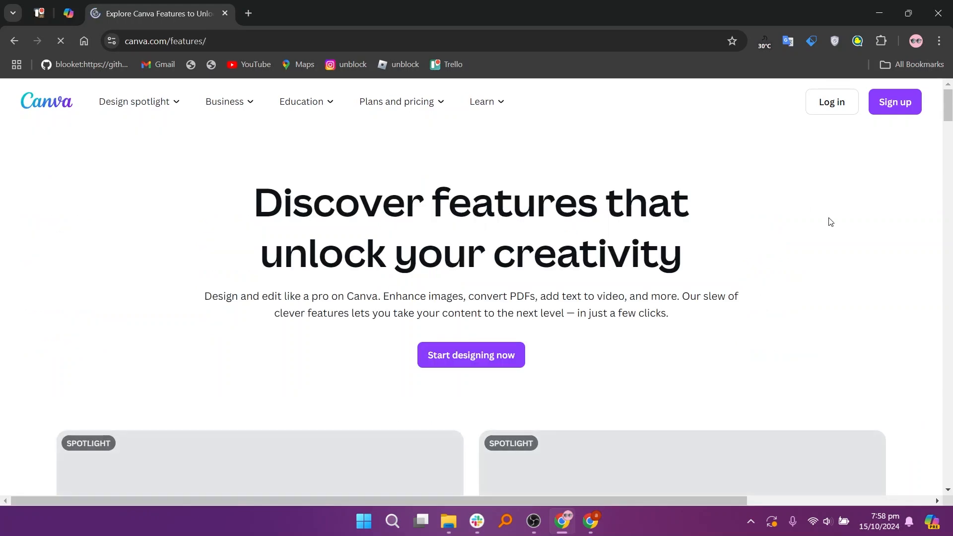
{"action": "scroll", "scroll_direction": "down", "scroll_amount": 3}
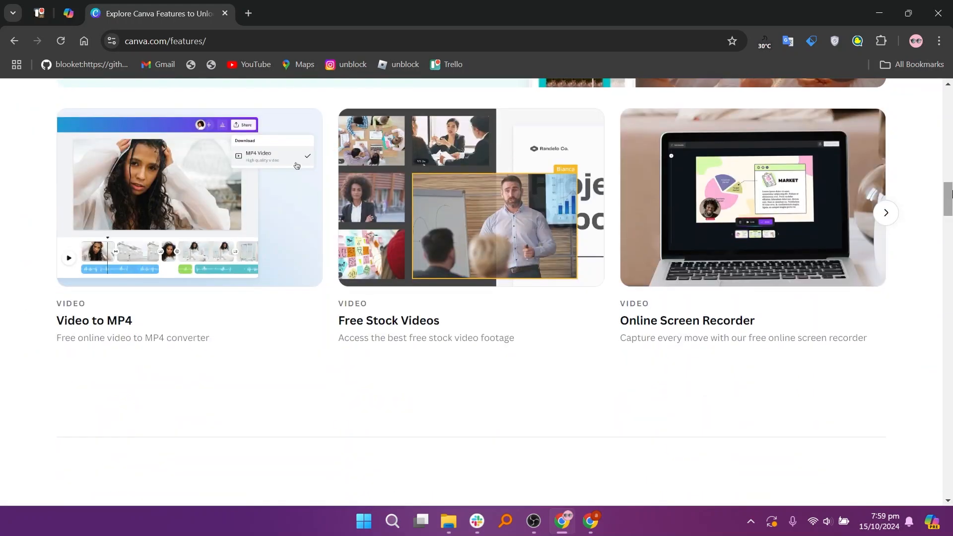
{"action": "scroll", "scroll_direction": "down", "scroll_amount": 3}
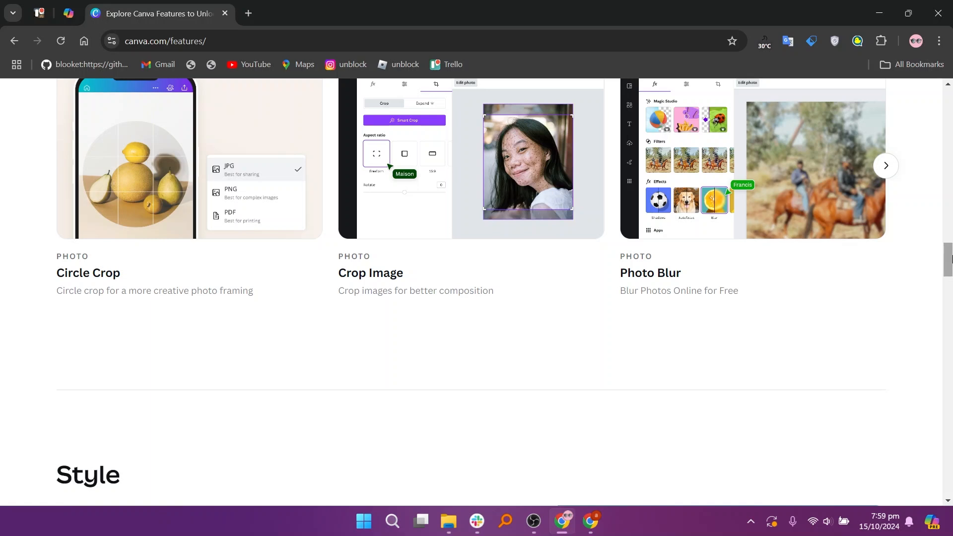
{"action": "scroll", "scroll_direction": "down", "scroll_amount": 3}
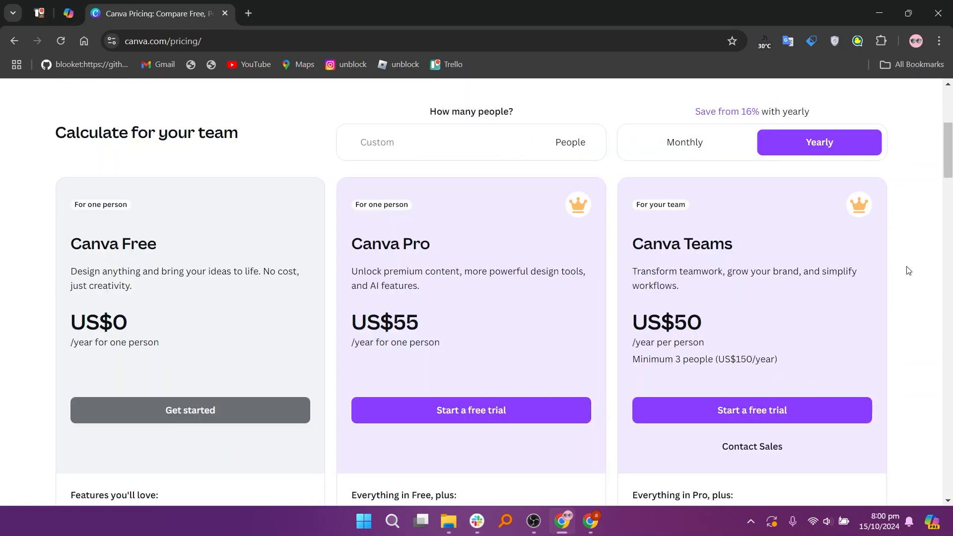
Step: Switch Canva's pricing to monthly billing, showing Pro at US$6.50 and Teams at US$5 per person
{"action": "left_click", "coordinate": [684, 143]}
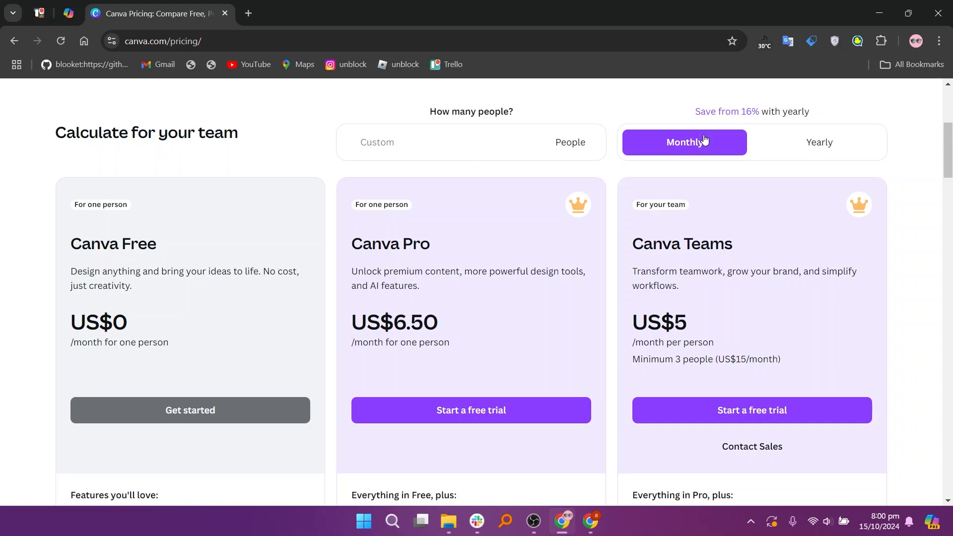
{"action": "mouse_move", "coordinate": [894, 173]}
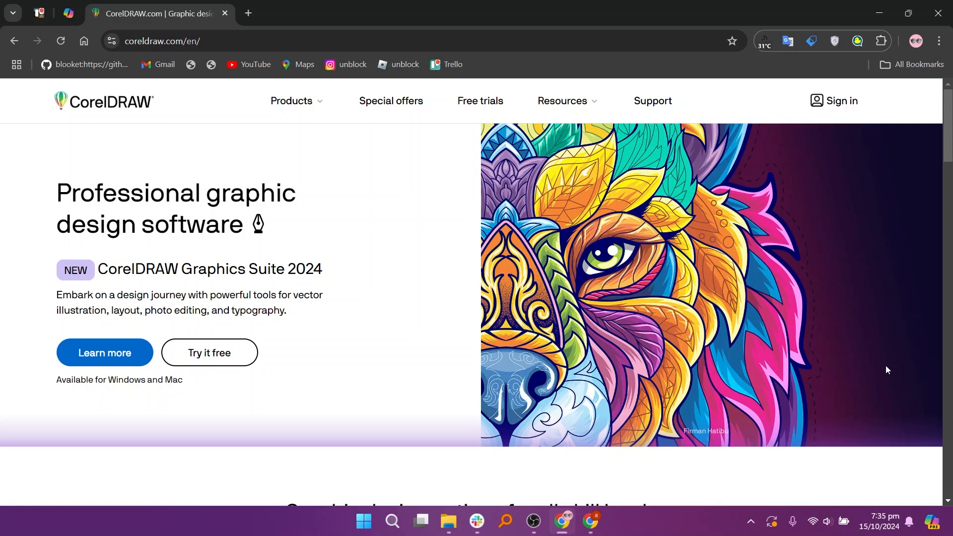
Step: Browse CorelDRAW's Essentials, Standard and Graphics Suite options, then show the Products menu
{"action": "scroll", "scroll_direction": "down", "scroll_amount": 3}
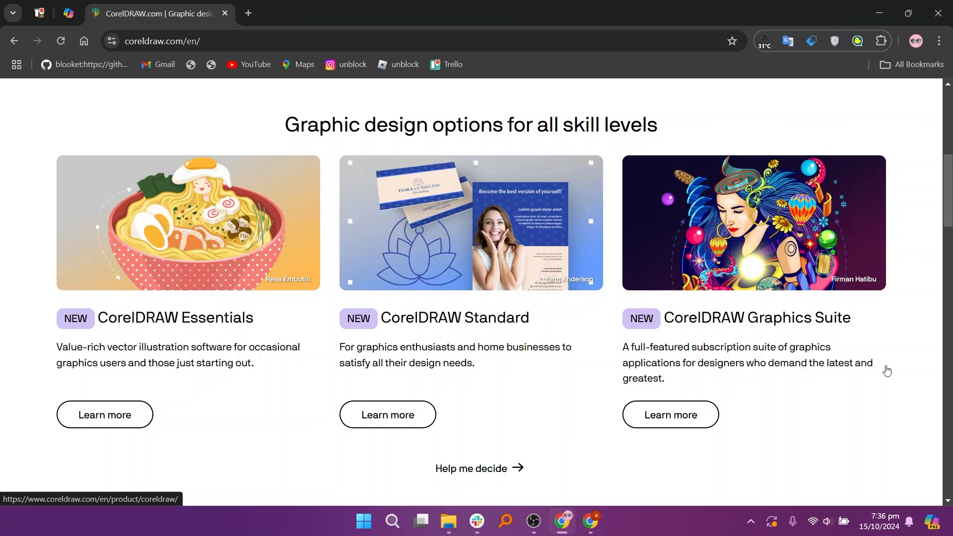
{"action": "scroll", "scroll_direction": "down", "scroll_amount": 3}
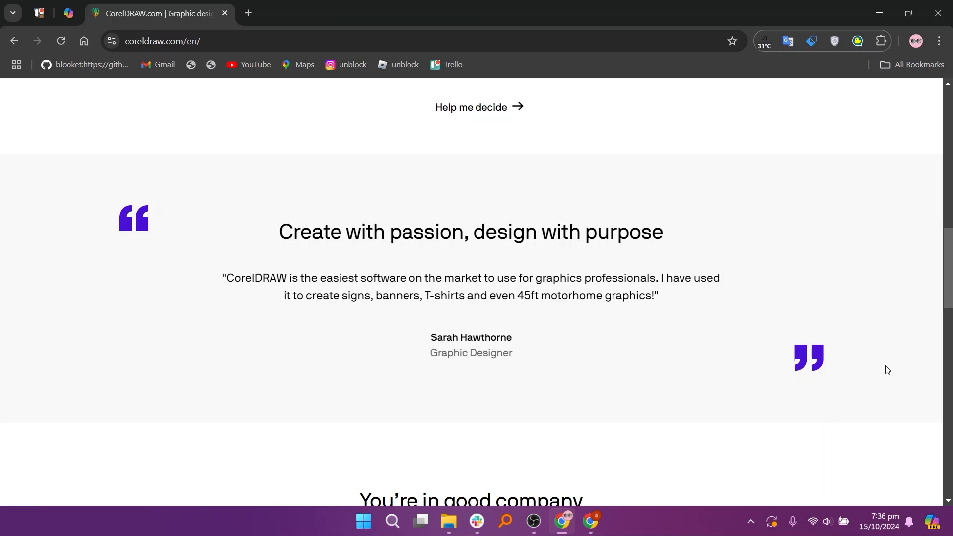
{"action": "scroll", "scroll_direction": "down", "scroll_amount": 3}
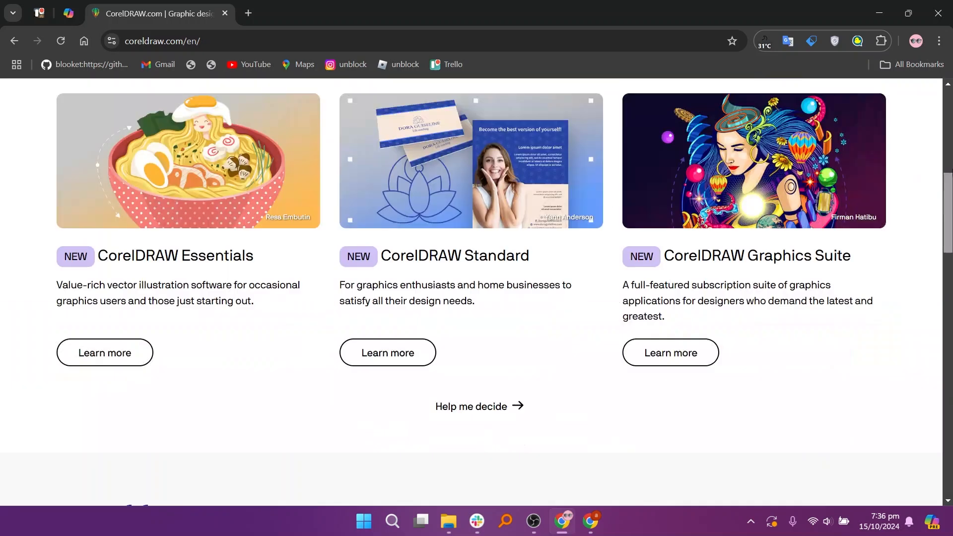
{"action": "left_click", "coordinate": [291, 100]}
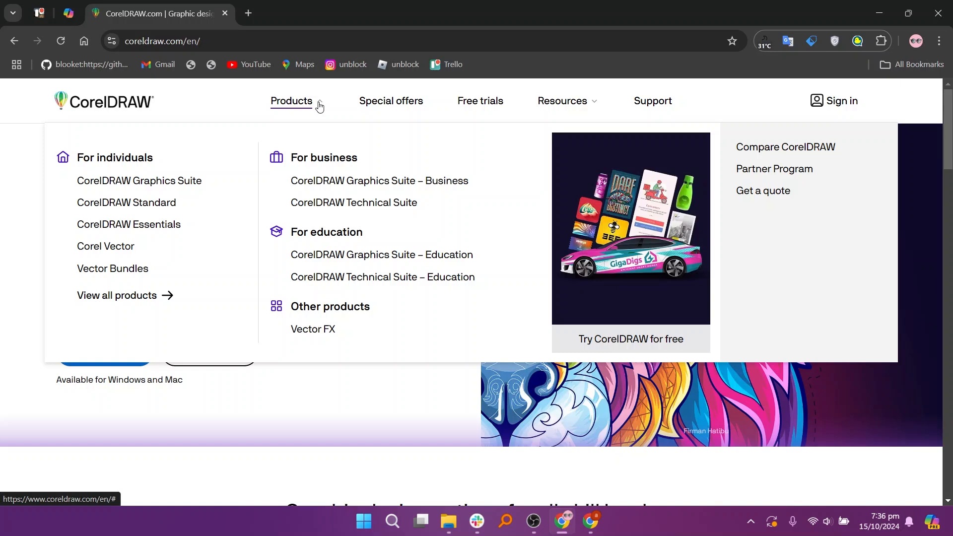
{"action": "mouse_move", "coordinate": [384, 106]}
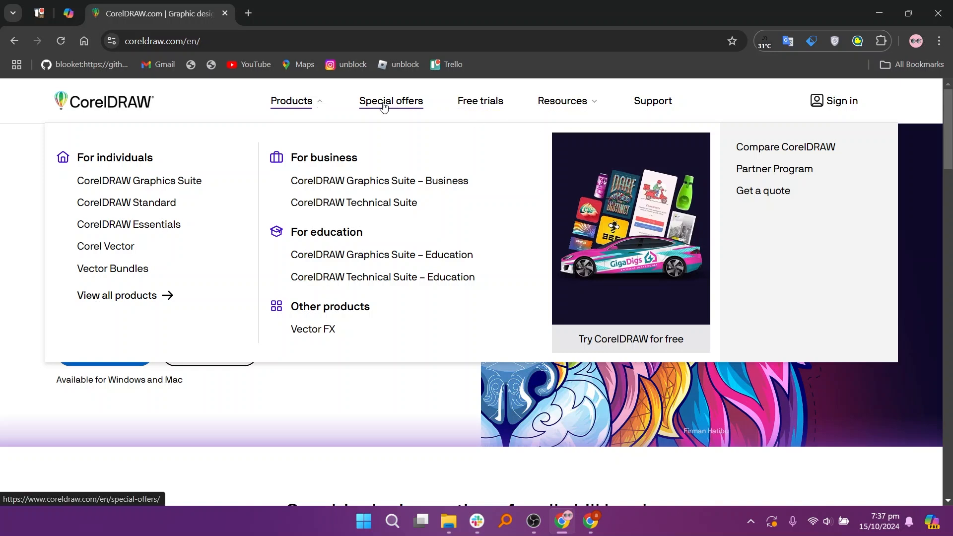
Step: Go to CorelDRAW's Special offers page and view the price cards, including Graphics Suite at US$439/year
{"action": "left_click", "coordinate": [391, 101]}
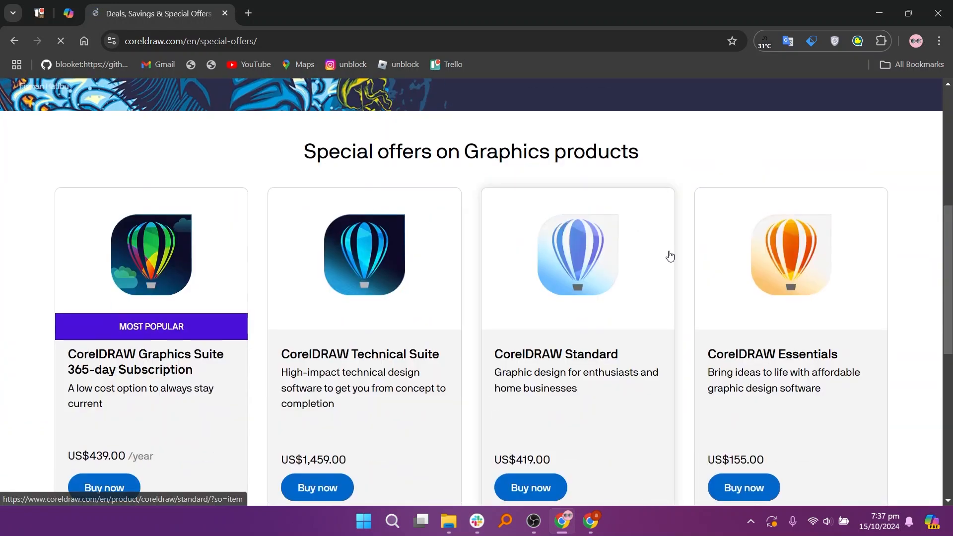
{"action": "scroll", "scroll_direction": "down", "scroll_amount": 3}
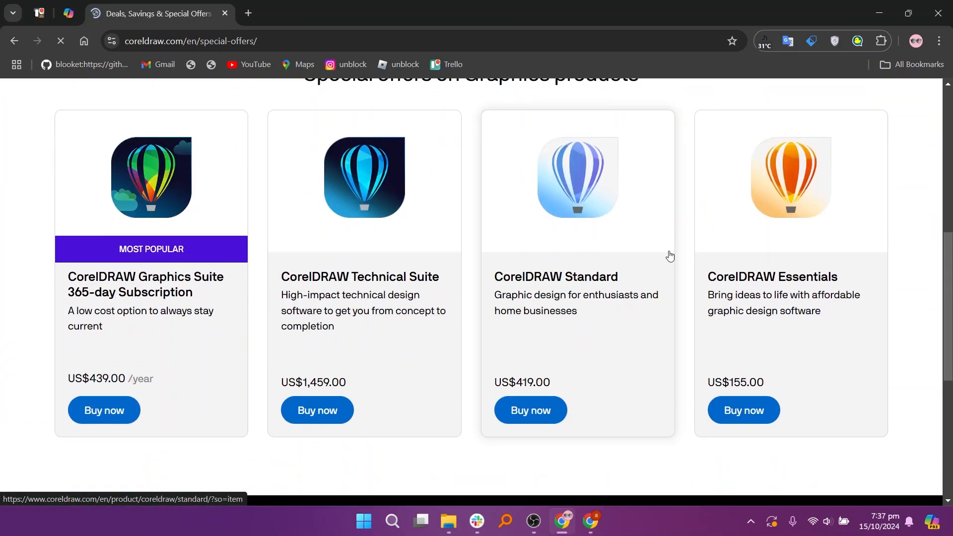